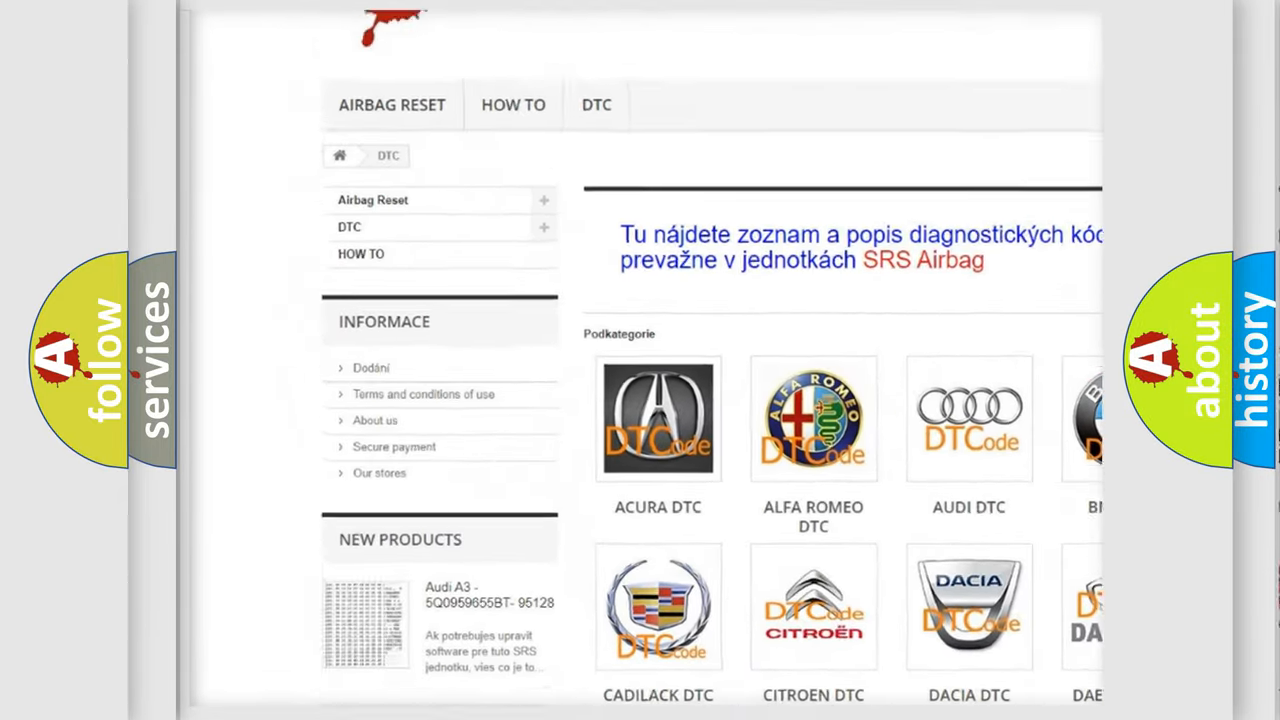
pyautogui.scroll(-3)
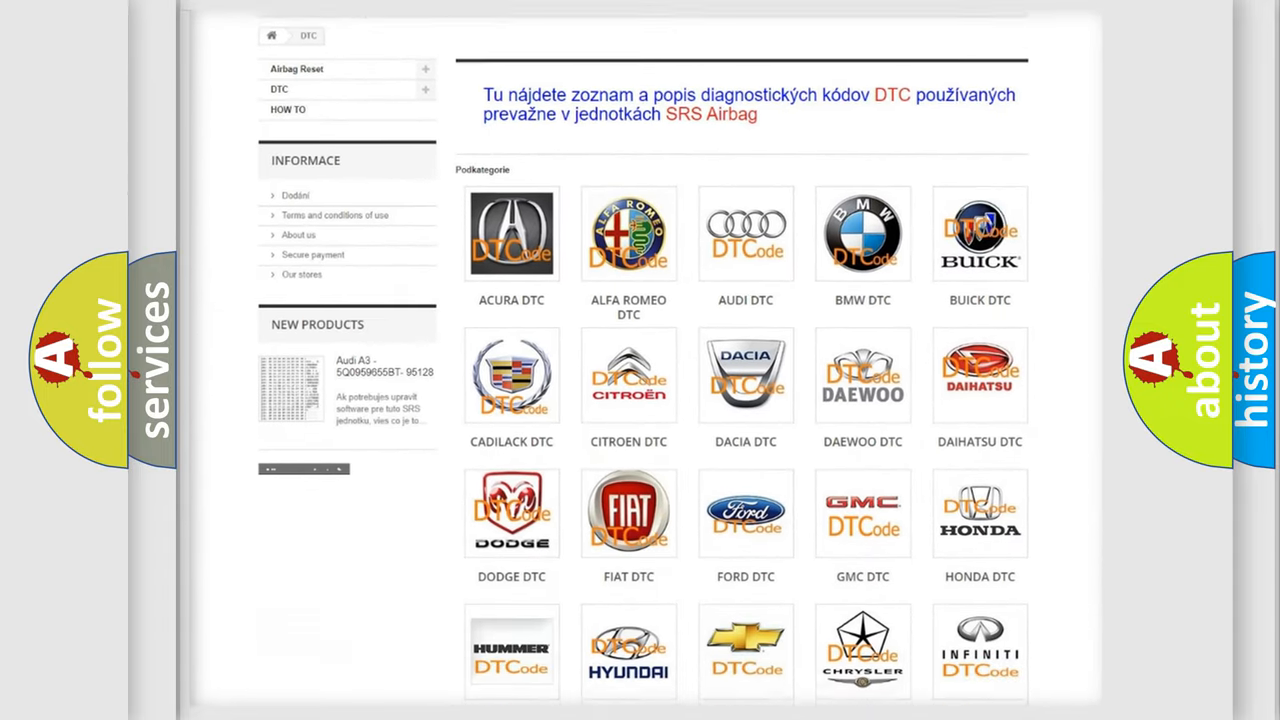
pyautogui.scroll(-3)
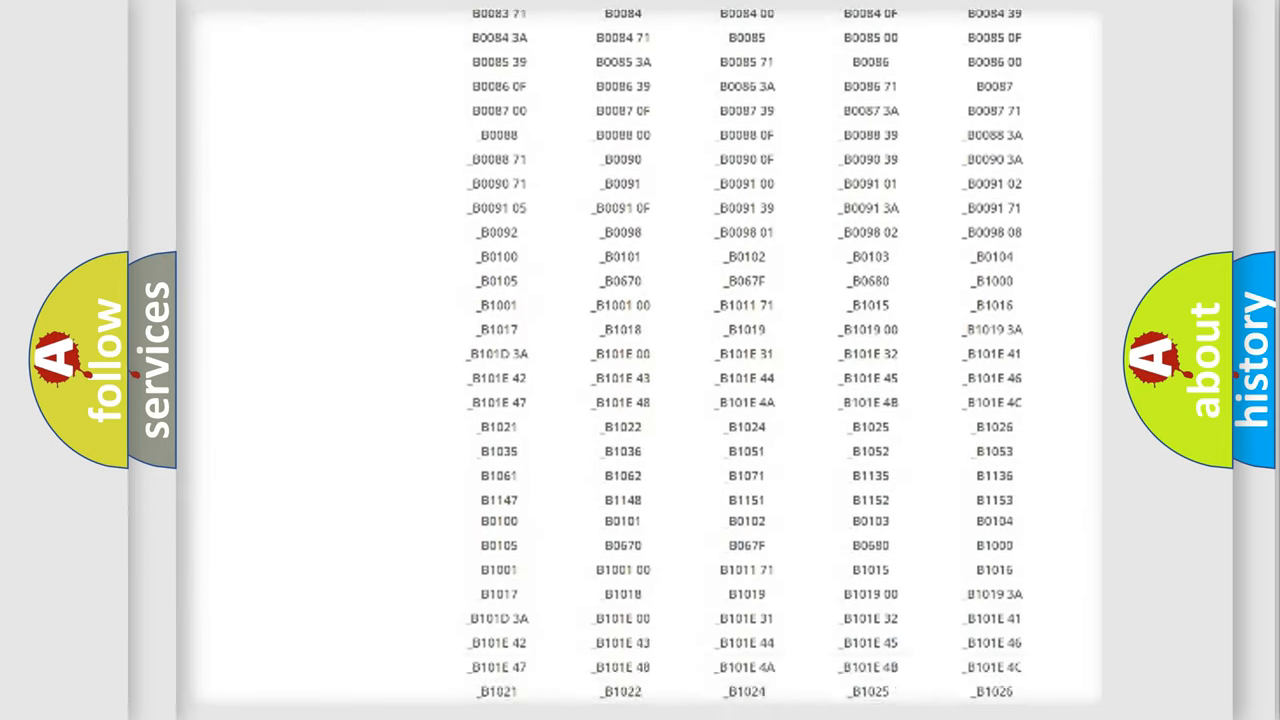
pyautogui.scroll(-3)
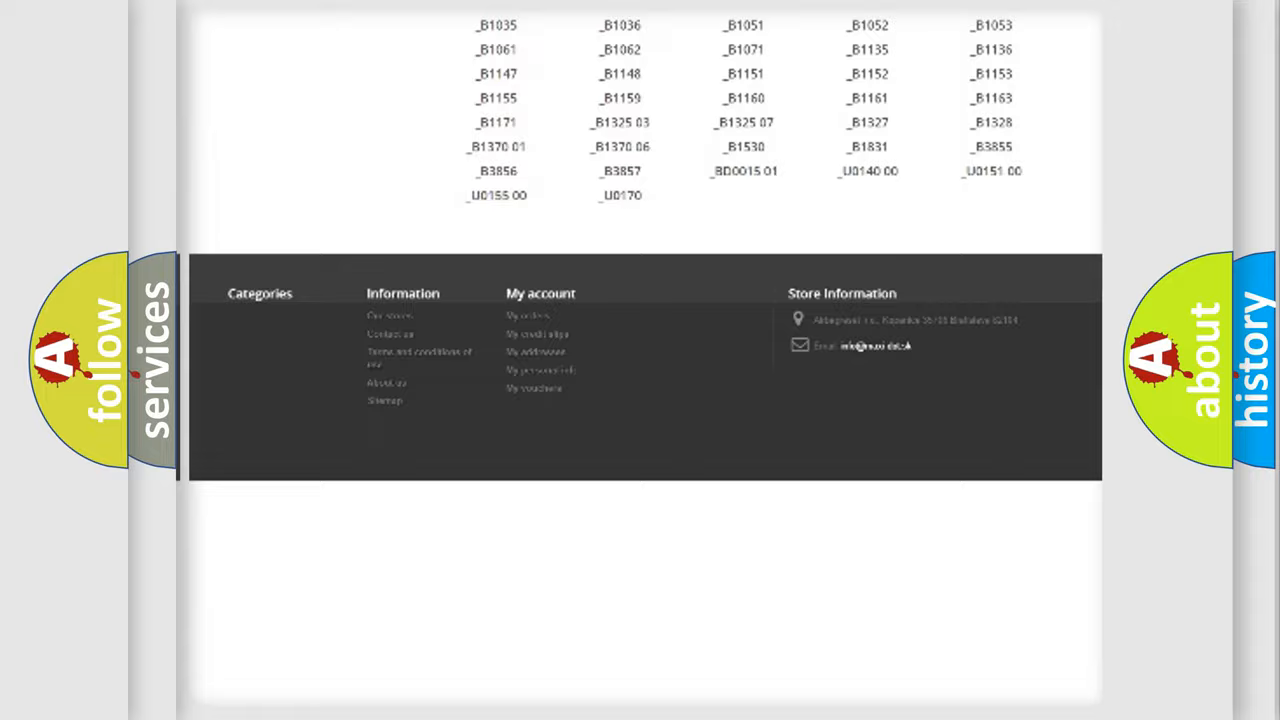
pyautogui.scroll(3)
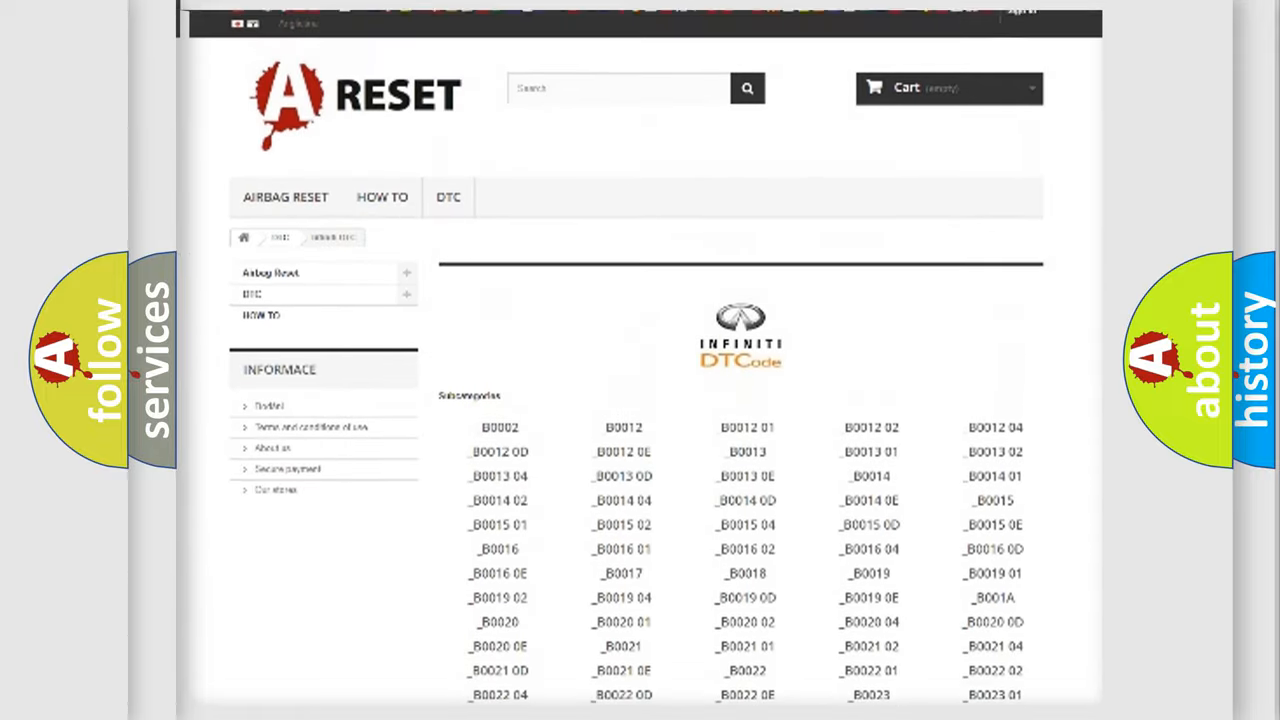